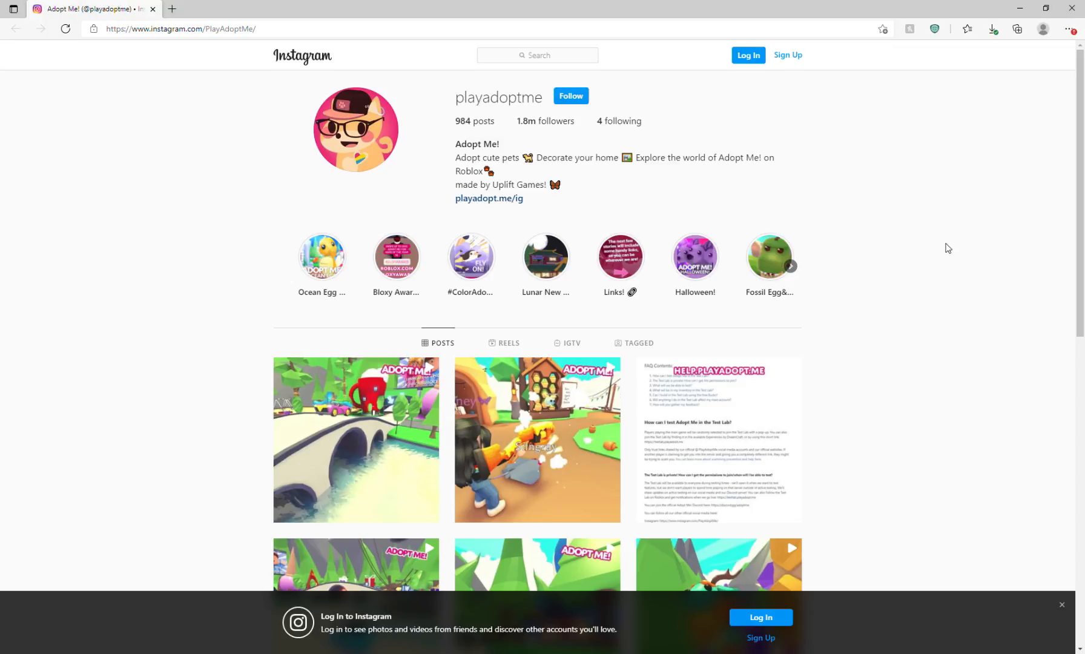
scroll(down, 3)
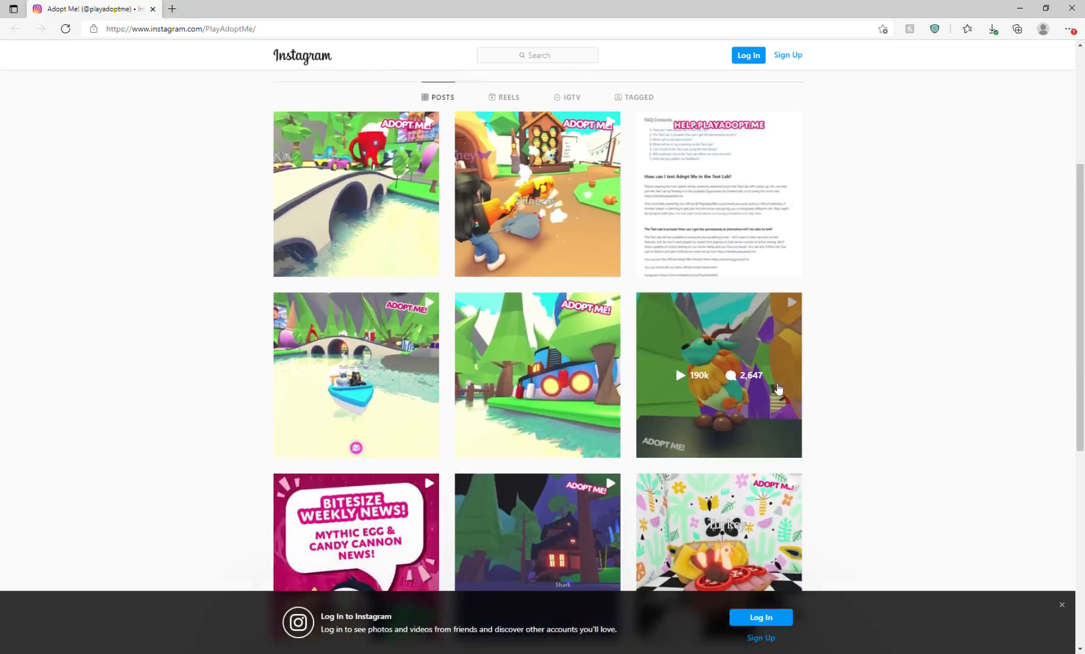
scroll(down, 3)
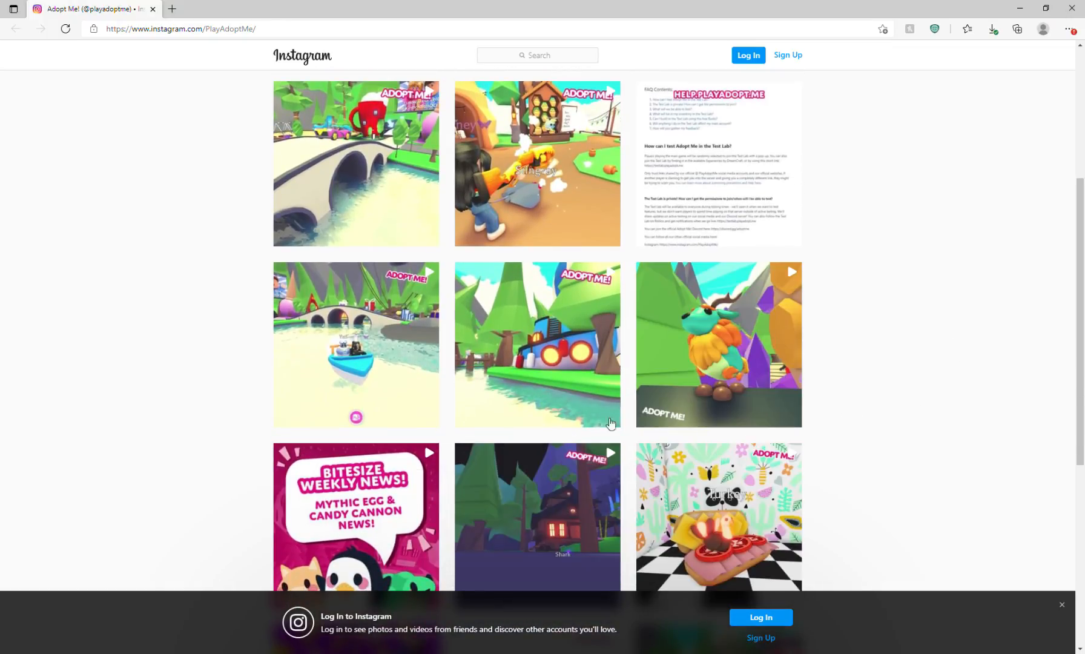
mouse_move(983, 488)
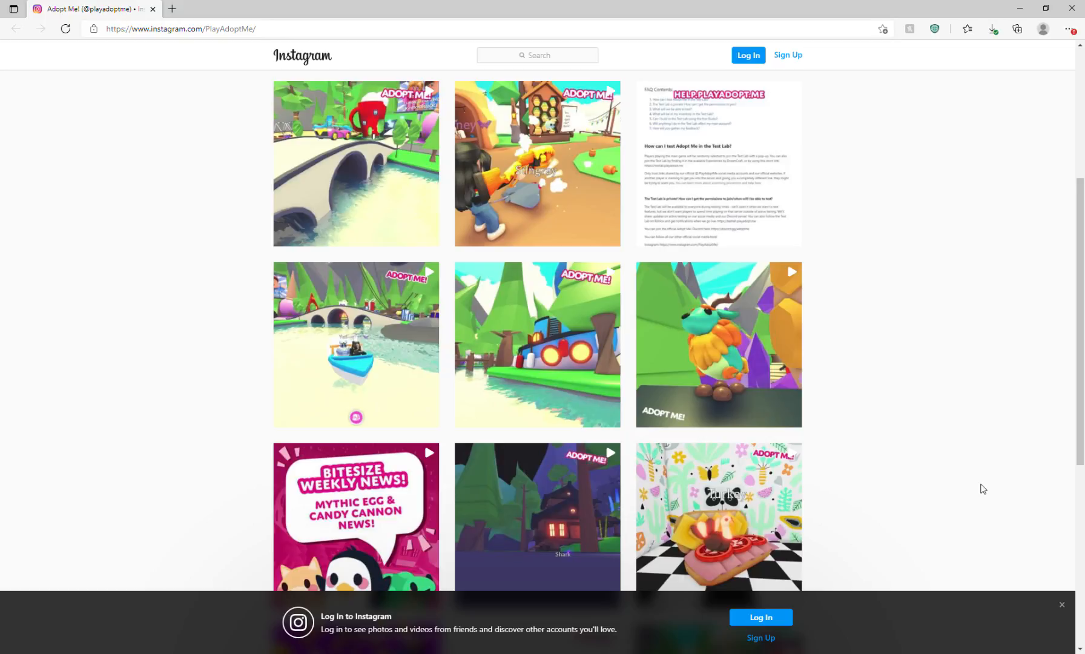
mouse_move(830, 462)
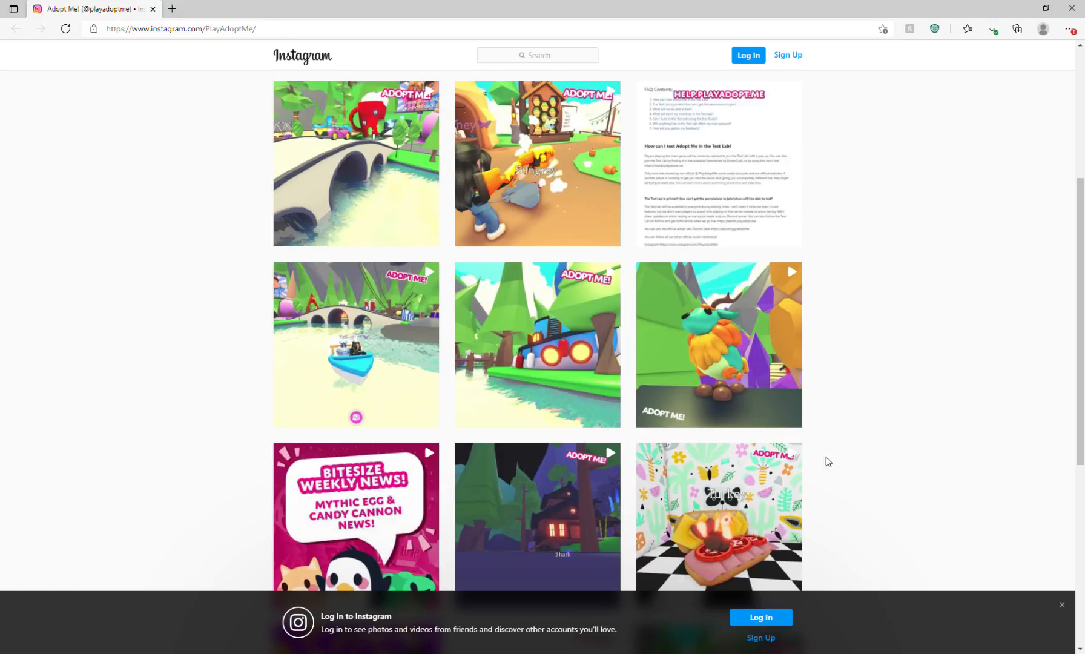
scroll(down, 3)
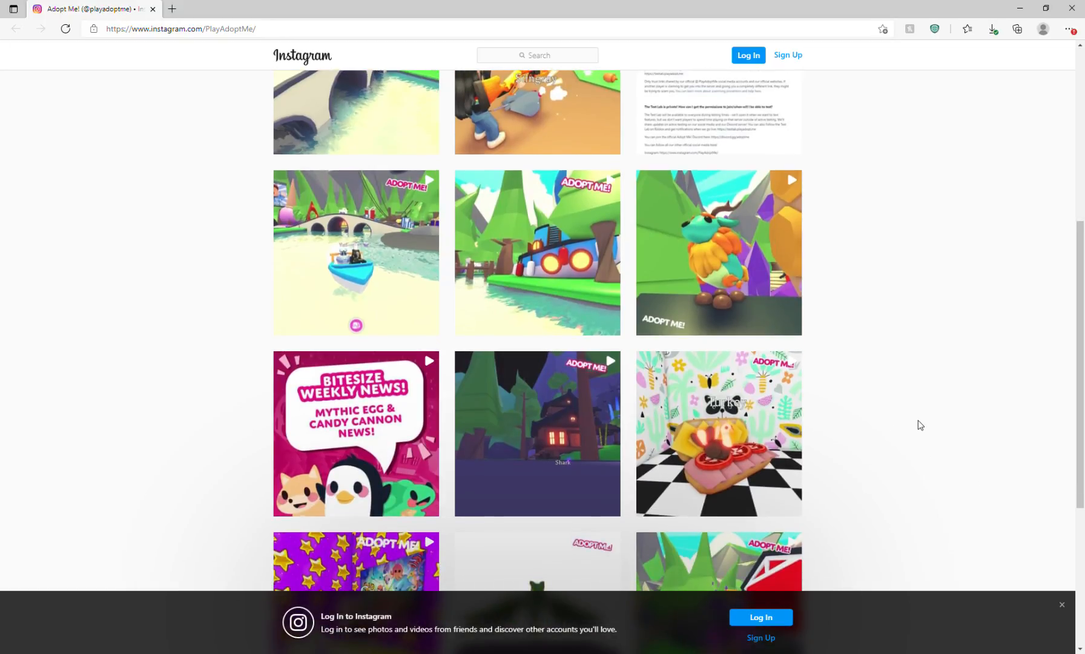
scroll(up, 3)
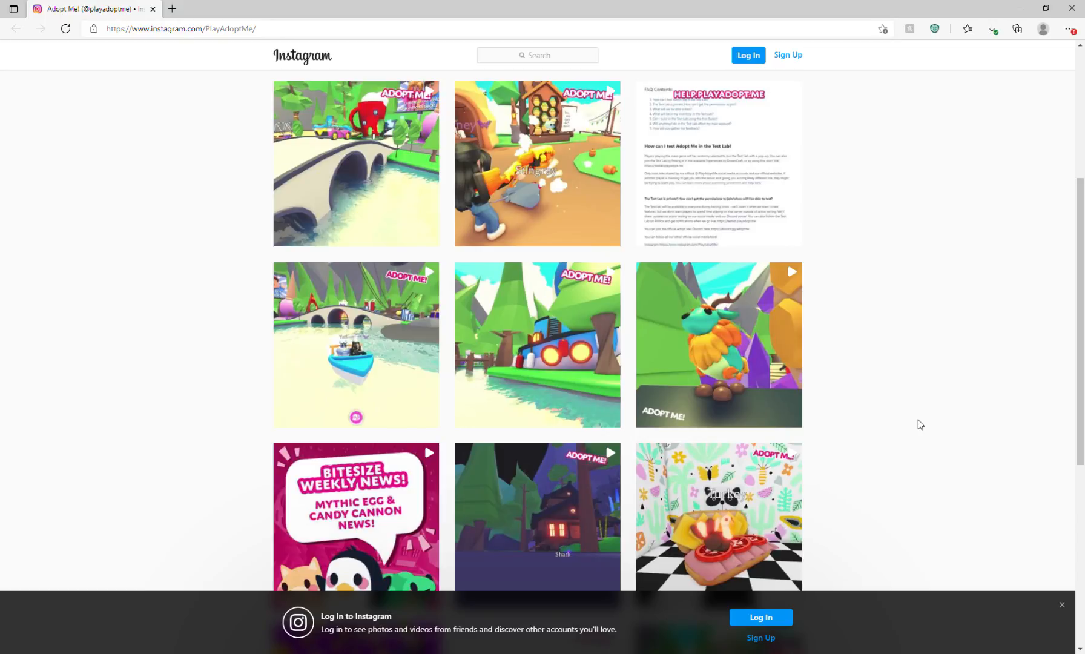
scroll(down, 3)
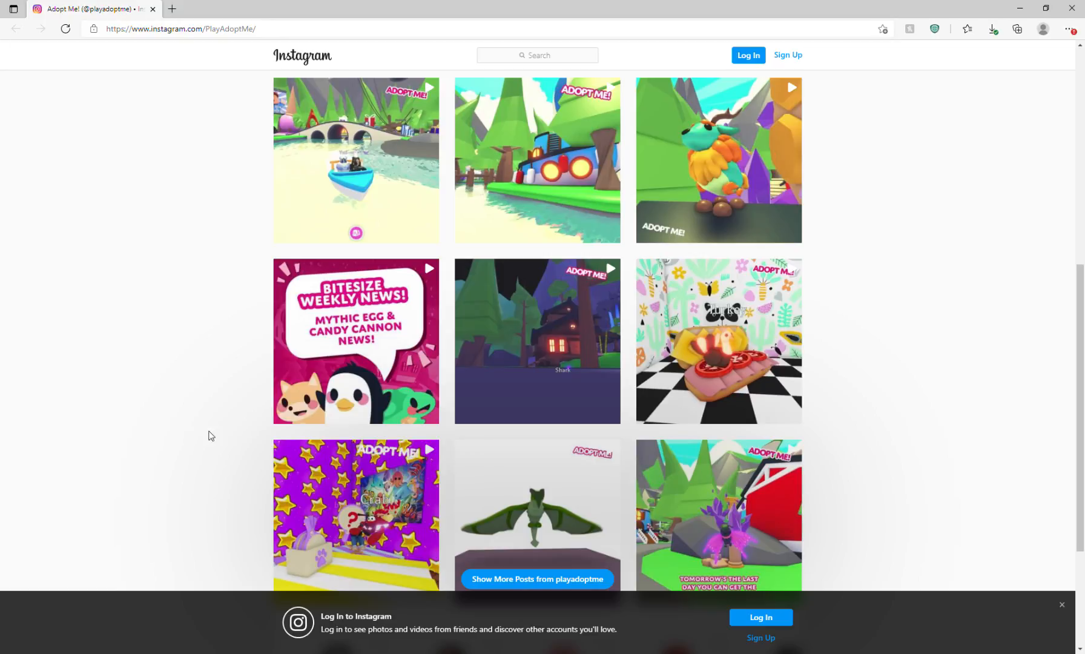
mouse_move(218, 432)
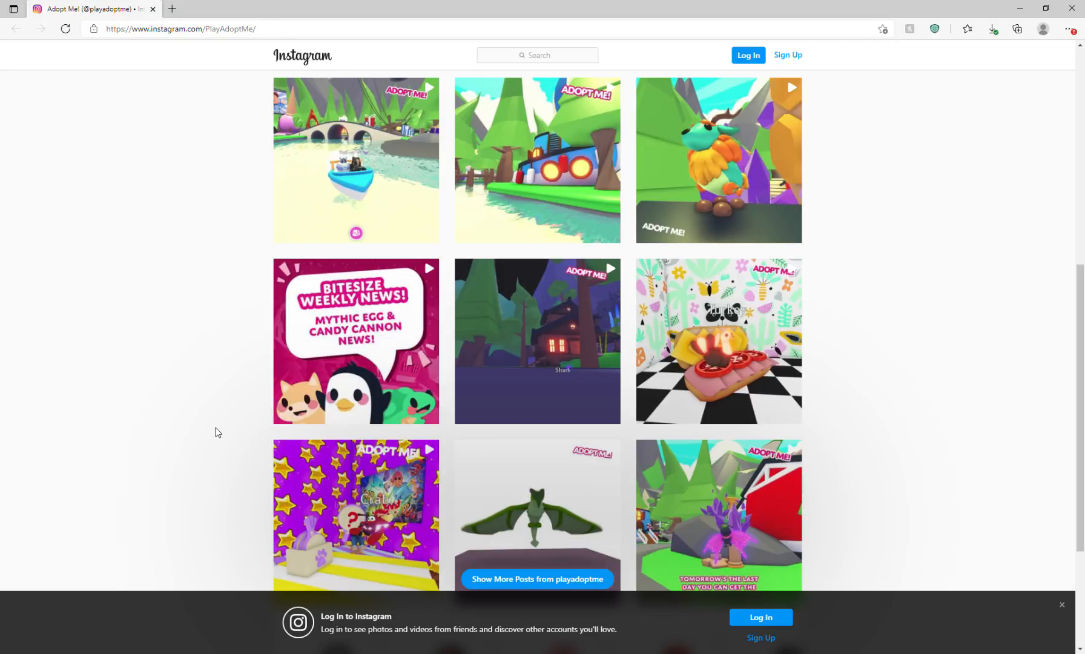
scroll(down, 3)
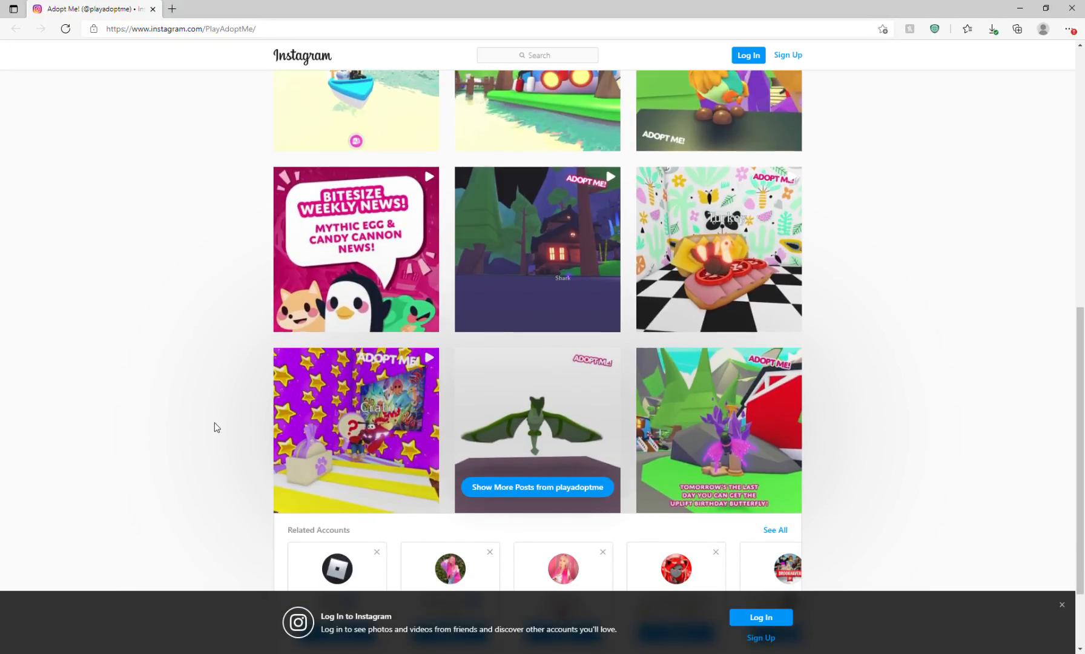
mouse_move(564, 420)
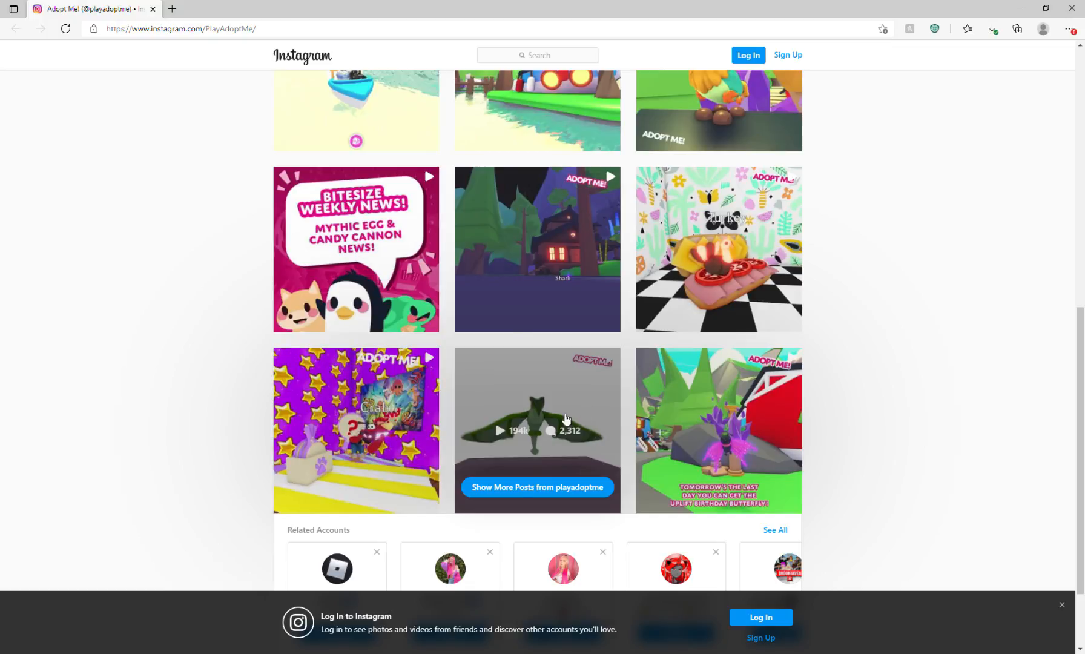
mouse_move(663, 472)
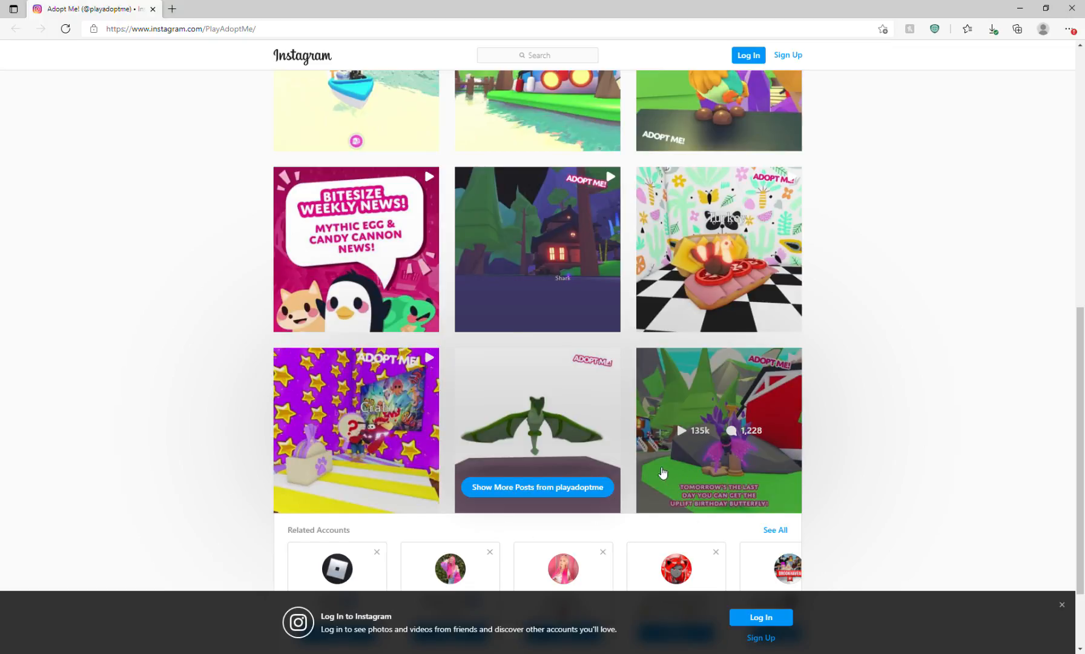
scroll(down, 3)
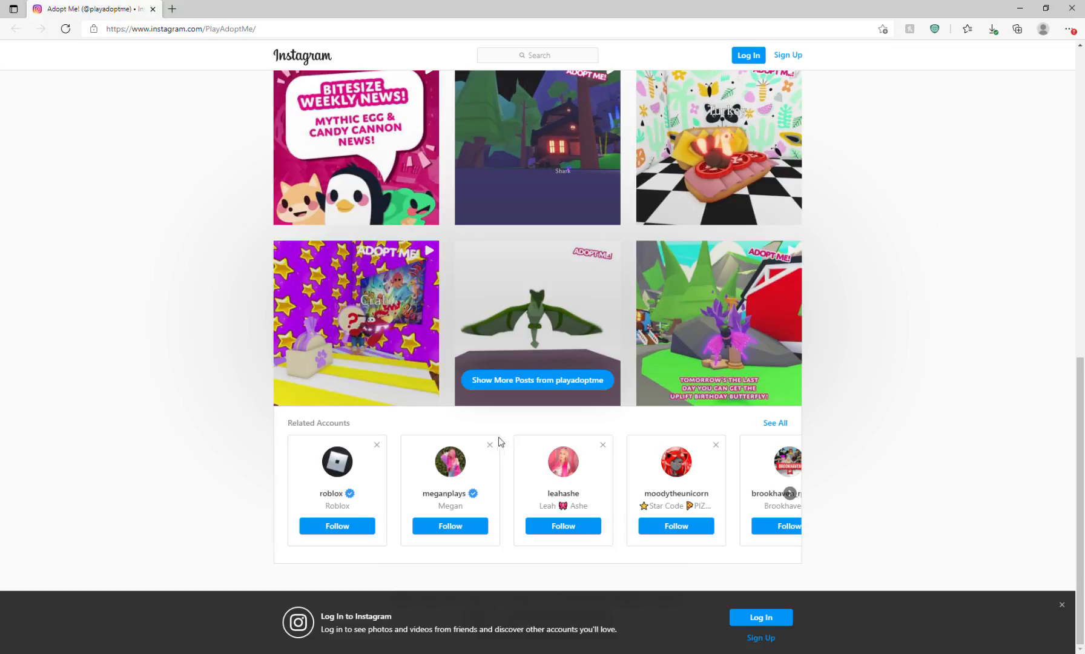
mouse_move(767, 454)
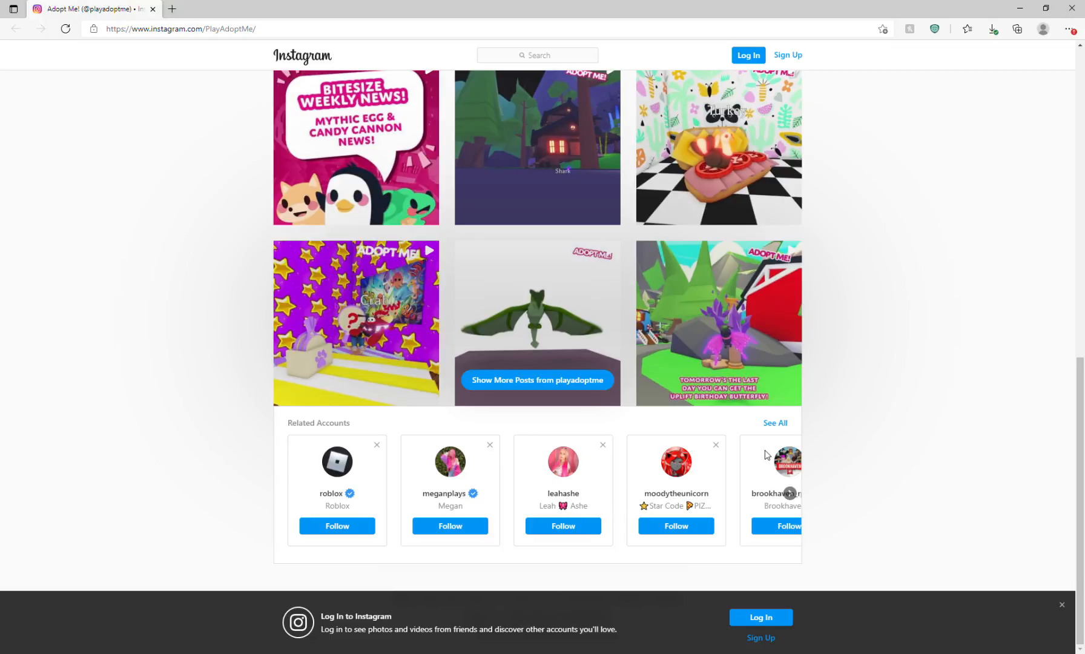
mouse_move(250, 498)
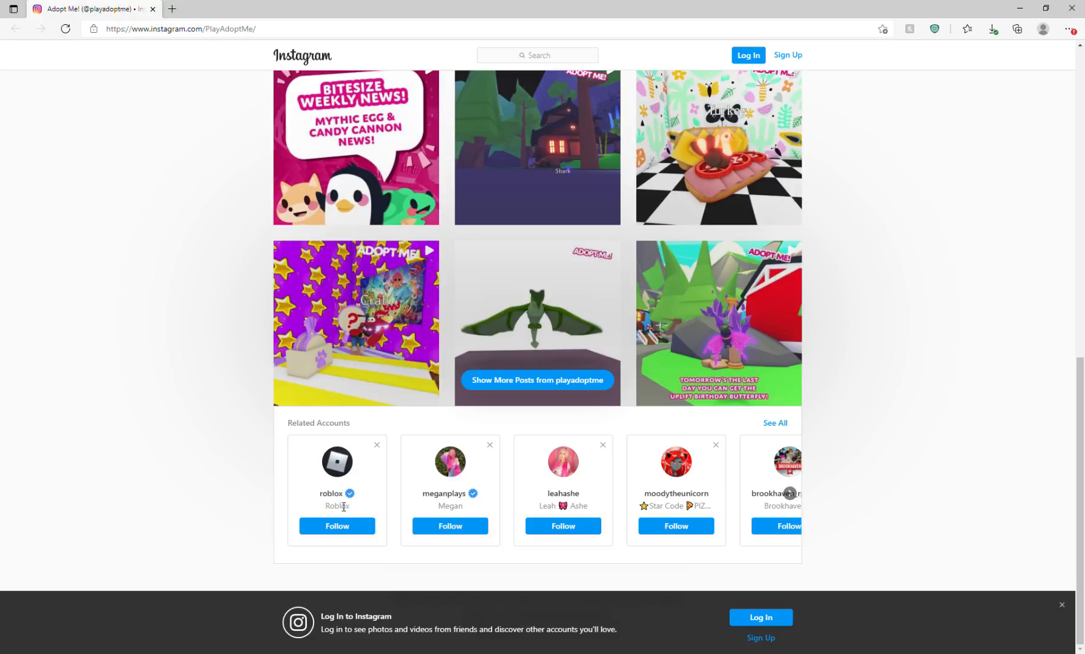
mouse_move(548, 423)
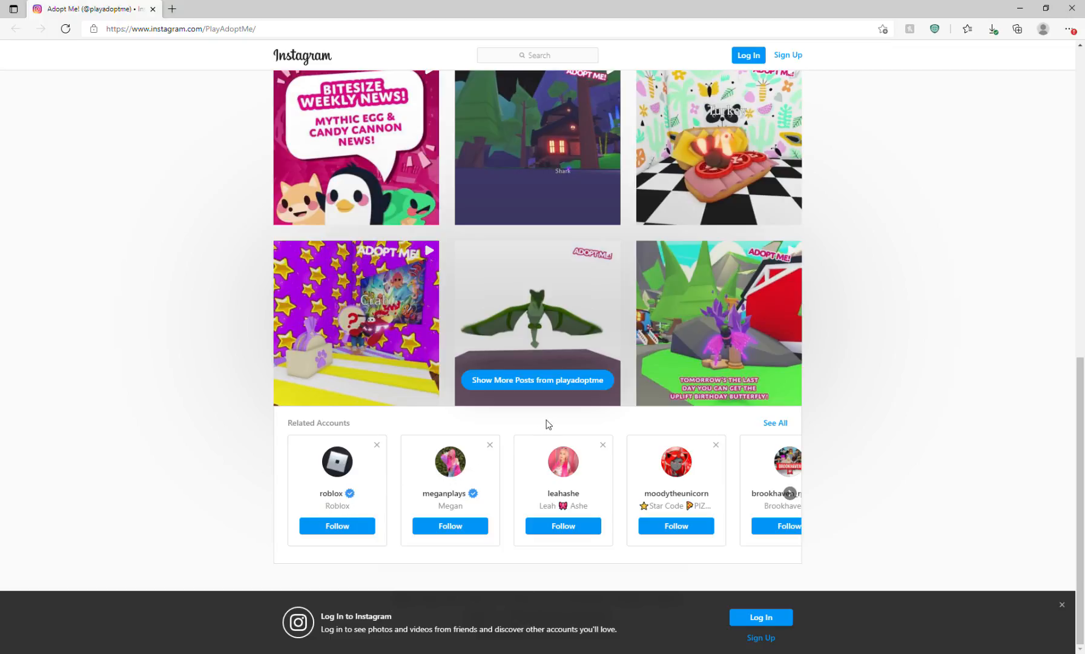
mouse_move(484, 438)
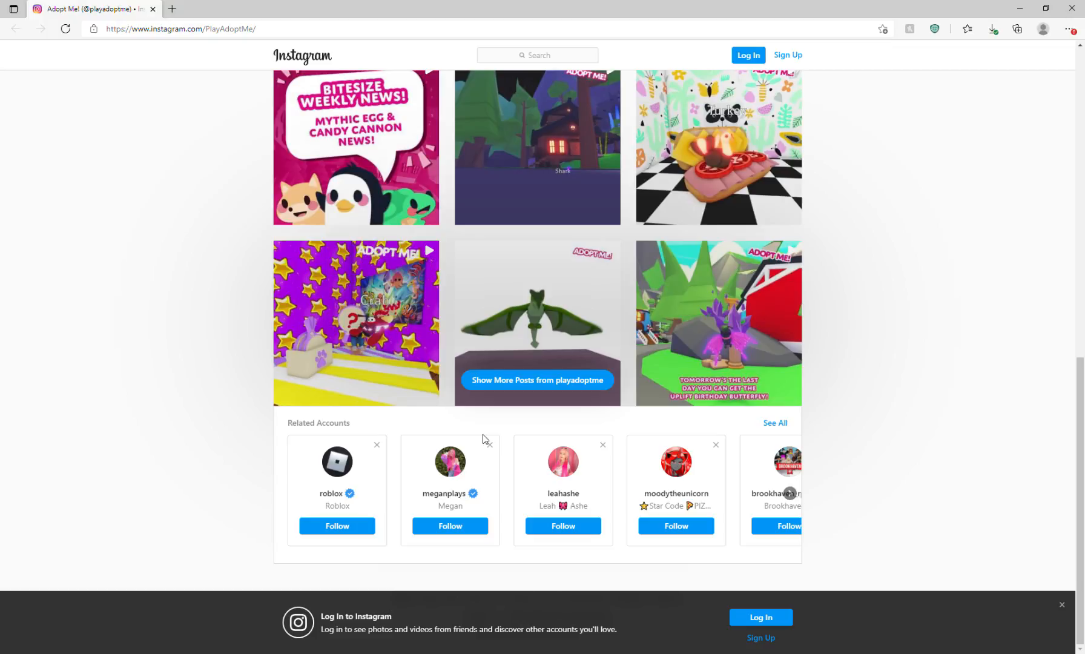
mouse_move(529, 395)
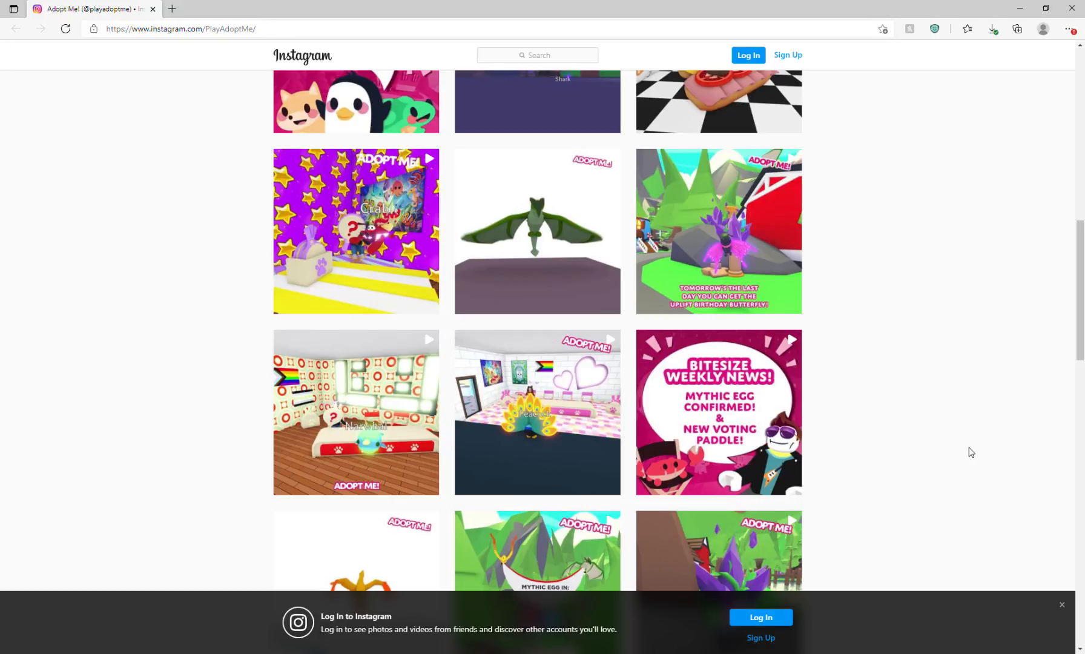
mouse_move(945, 451)
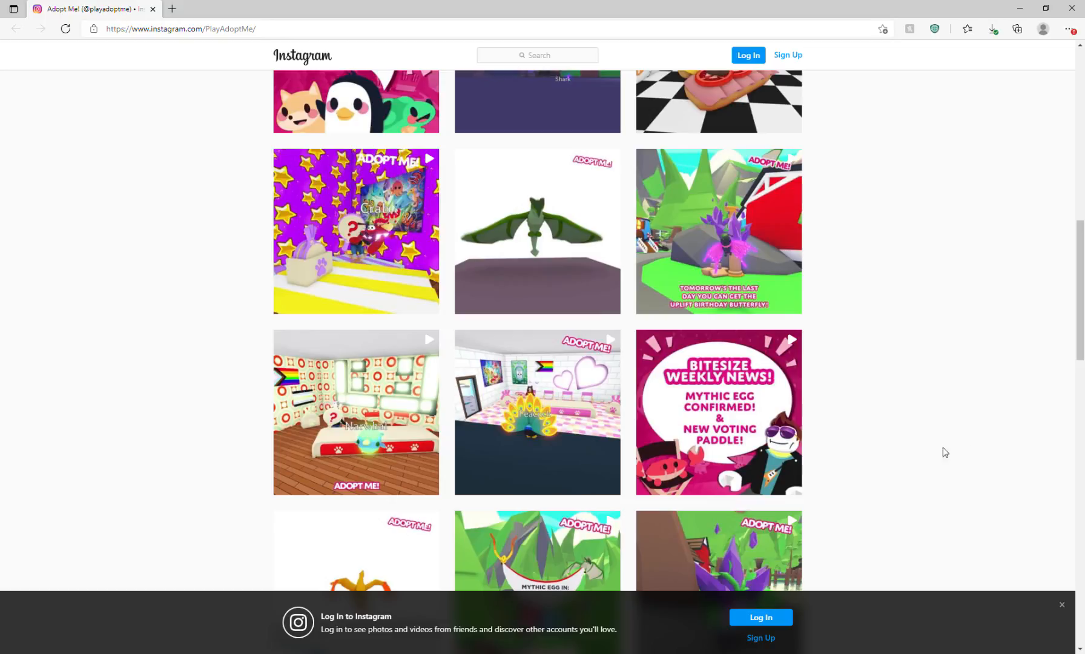
mouse_move(215, 437)
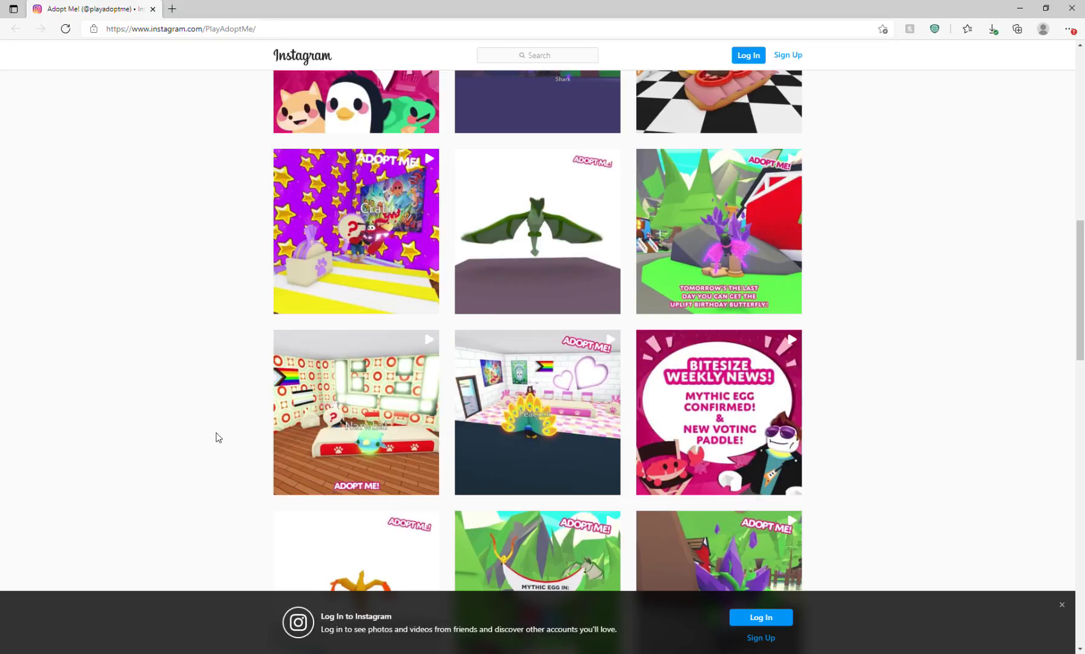
mouse_move(250, 438)
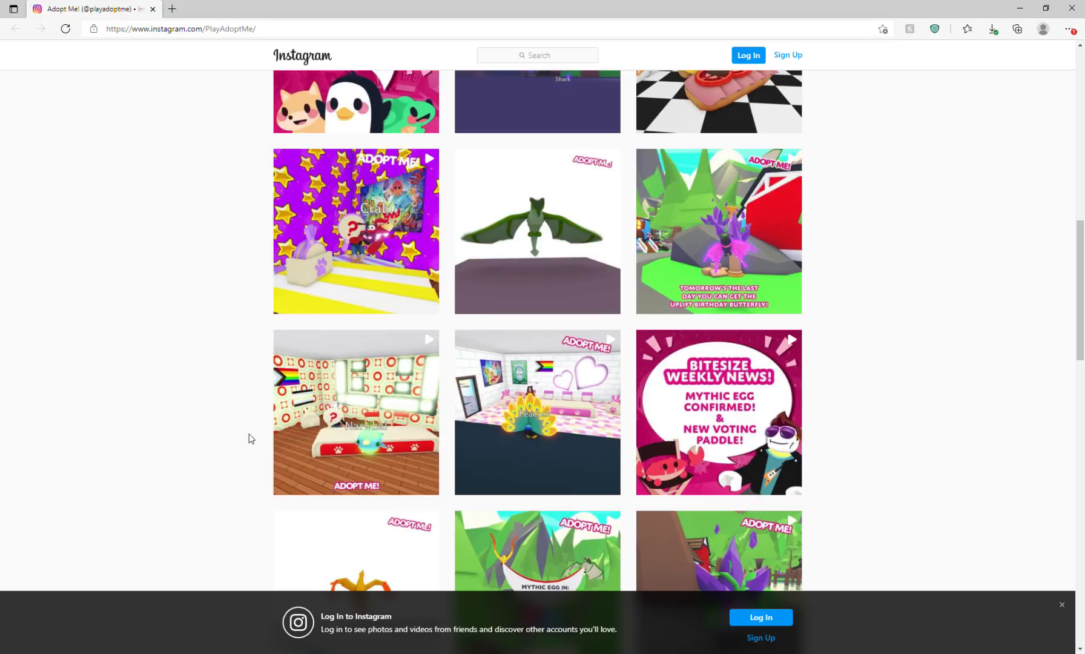
mouse_move(266, 443)
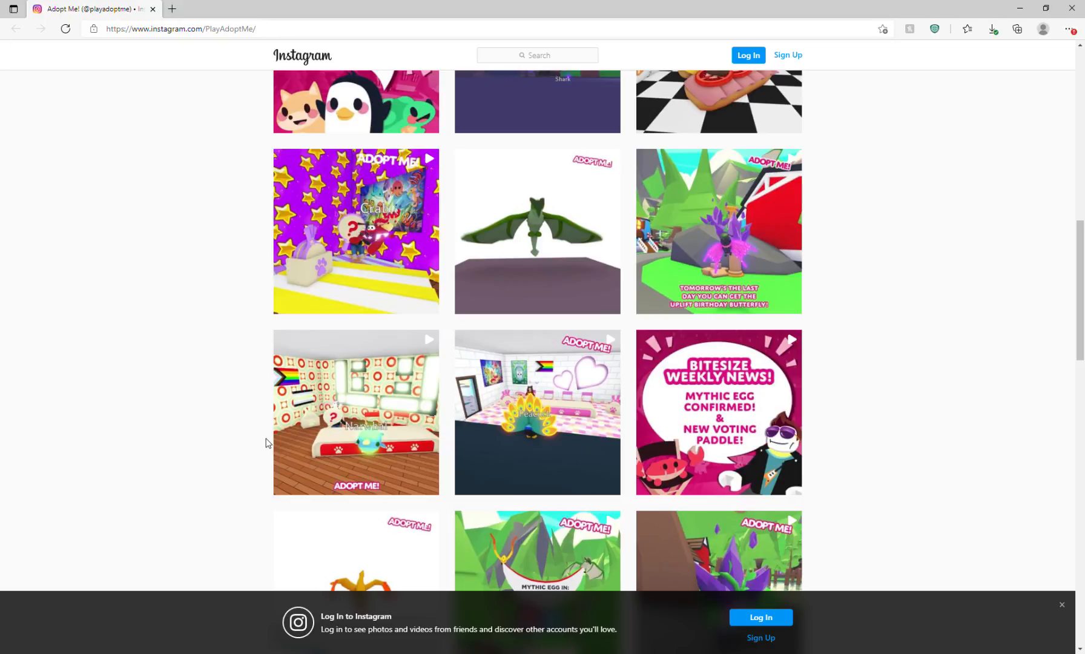
scroll(down, 3)
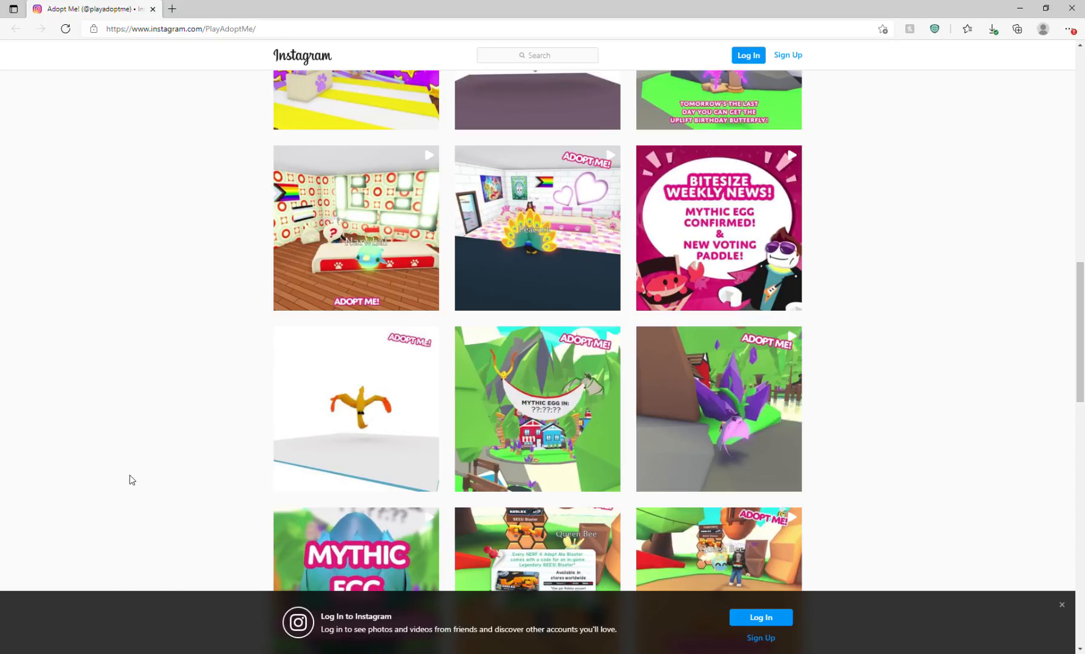
mouse_move(504, 375)
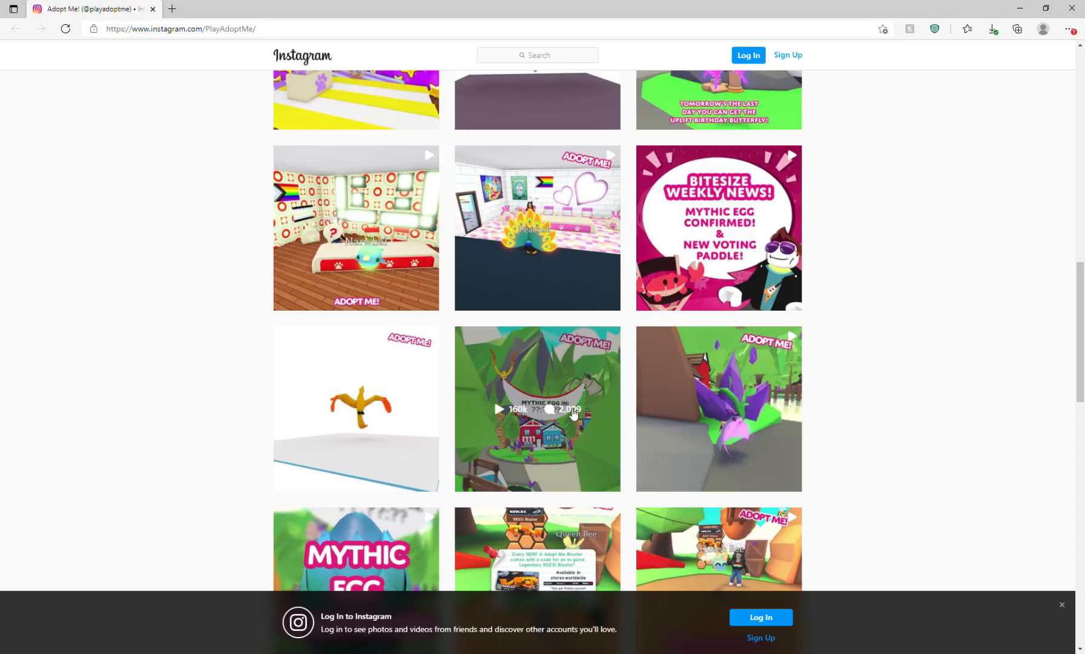
mouse_move(897, 497)
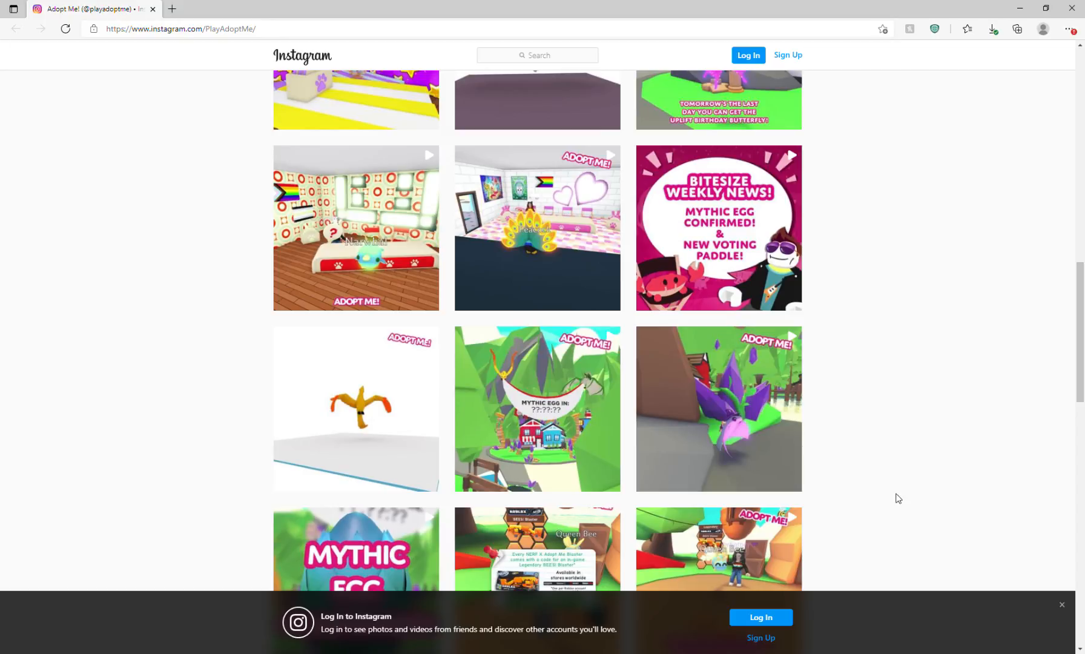
scroll(down, 3)
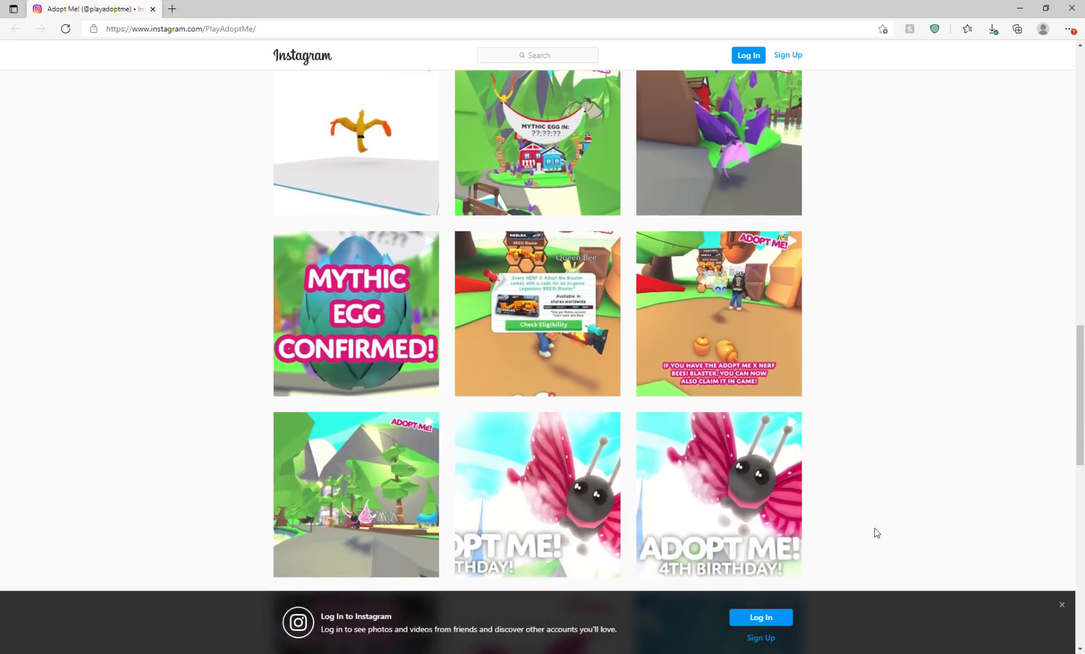
mouse_move(251, 332)
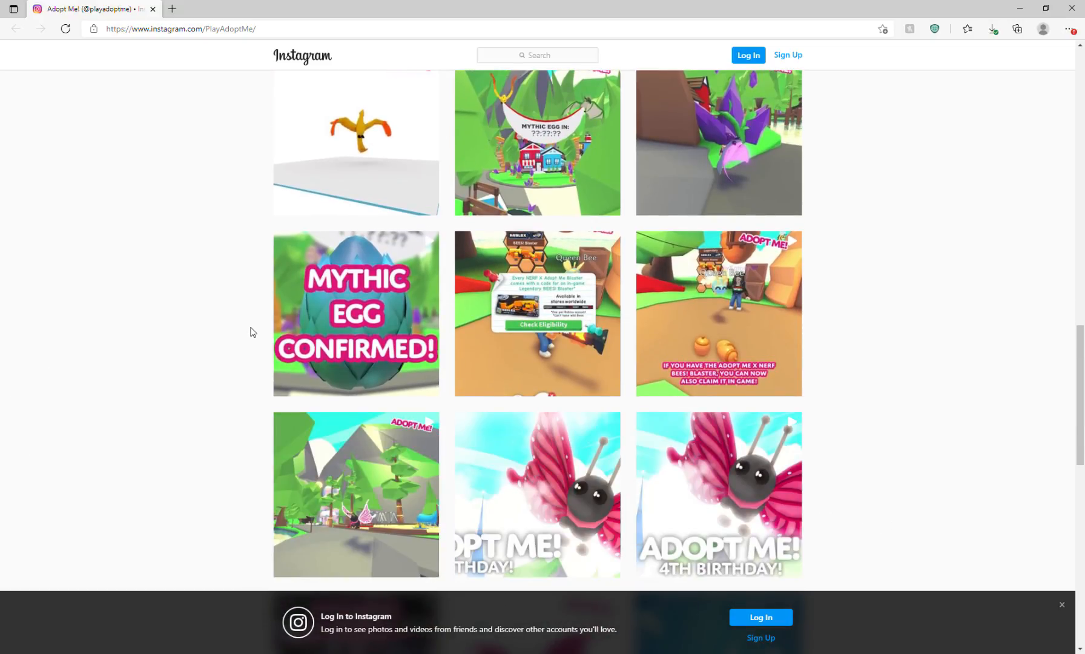
mouse_move(718, 494)
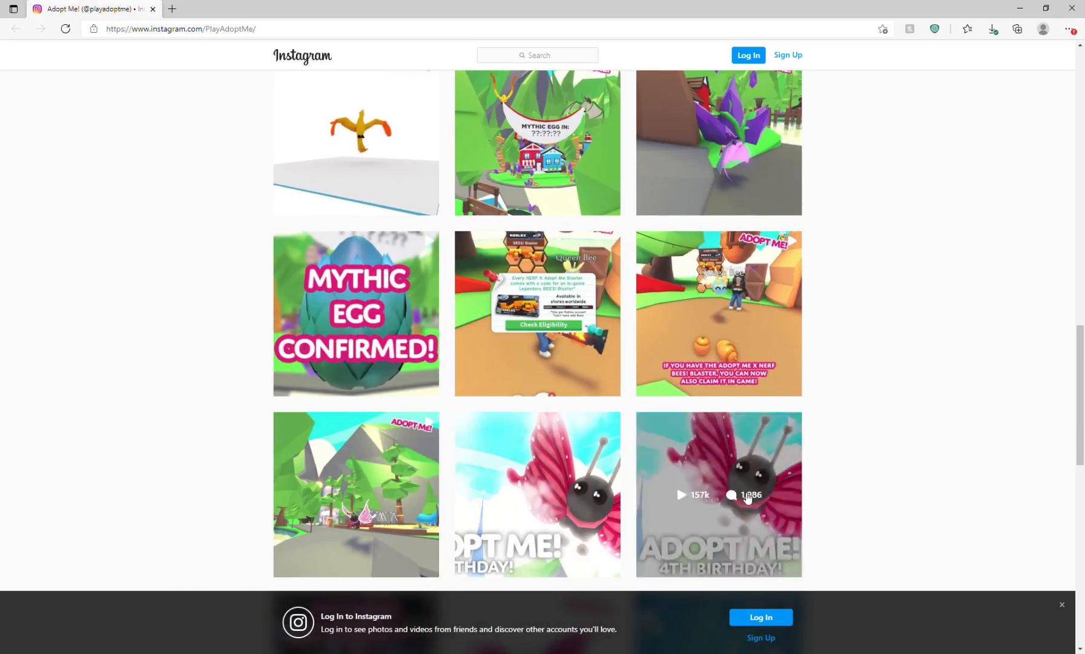
mouse_move(848, 381)
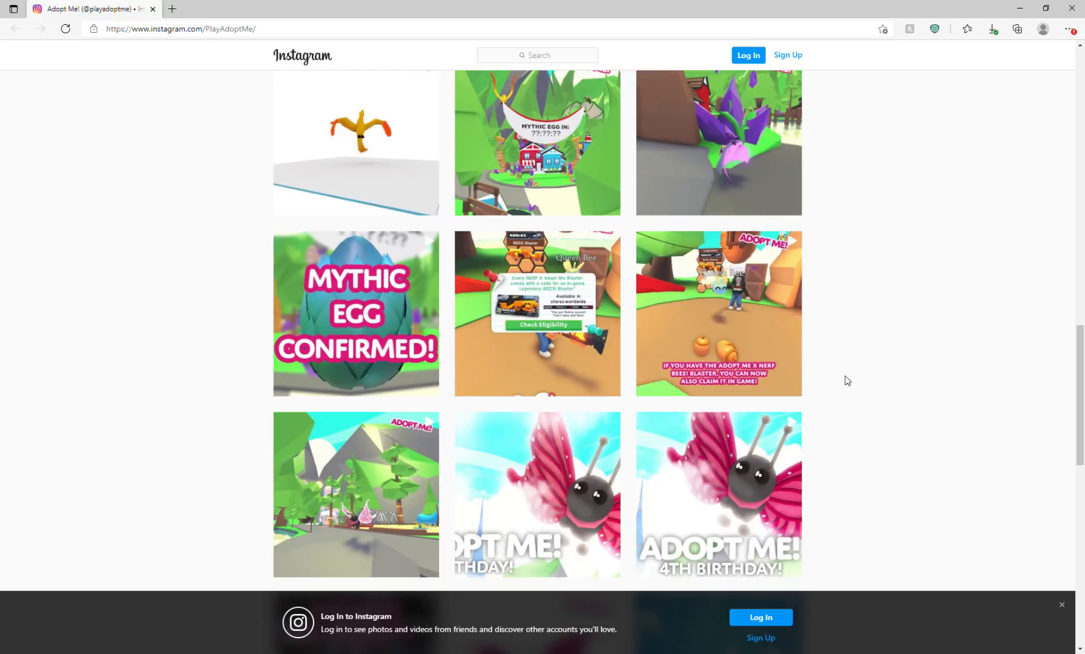
scroll(down, 3)
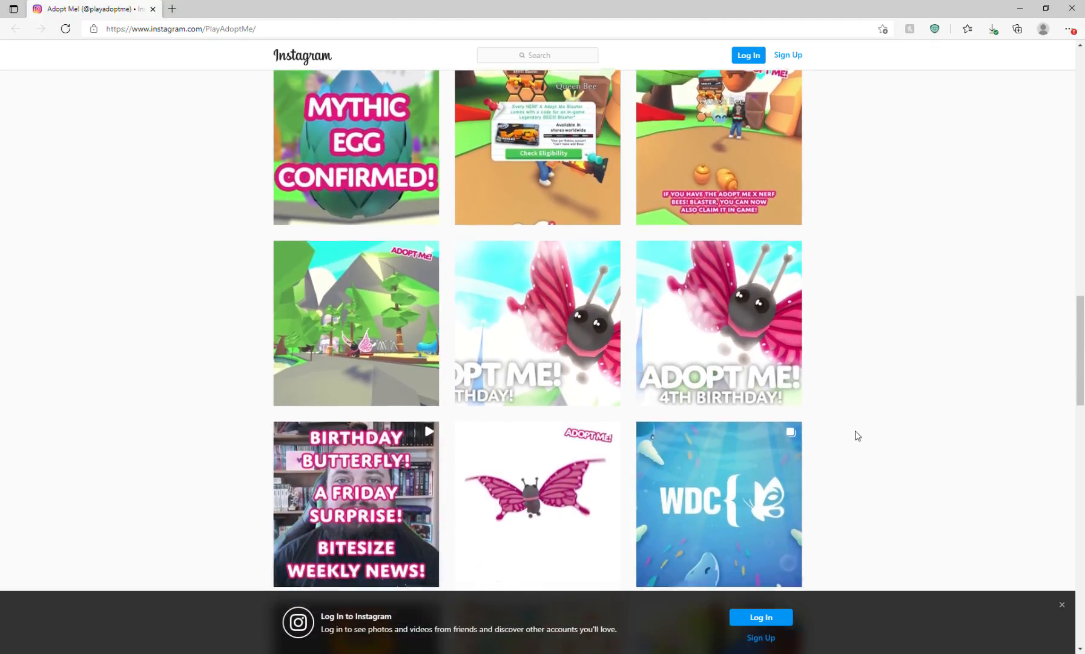
scroll(down, 3)
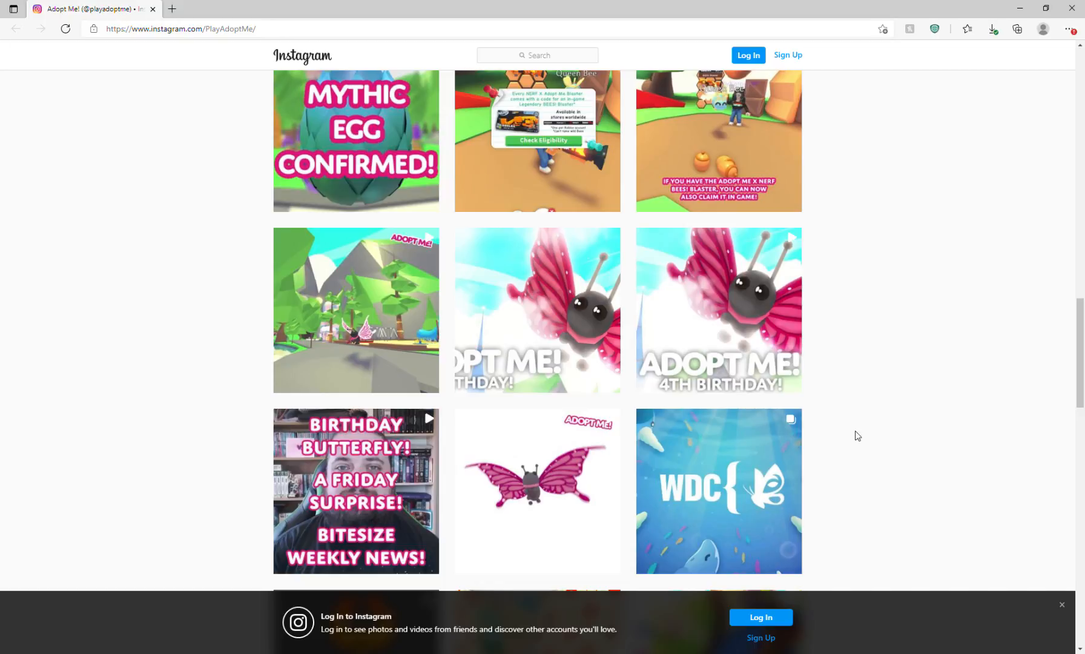
scroll(down, 3)
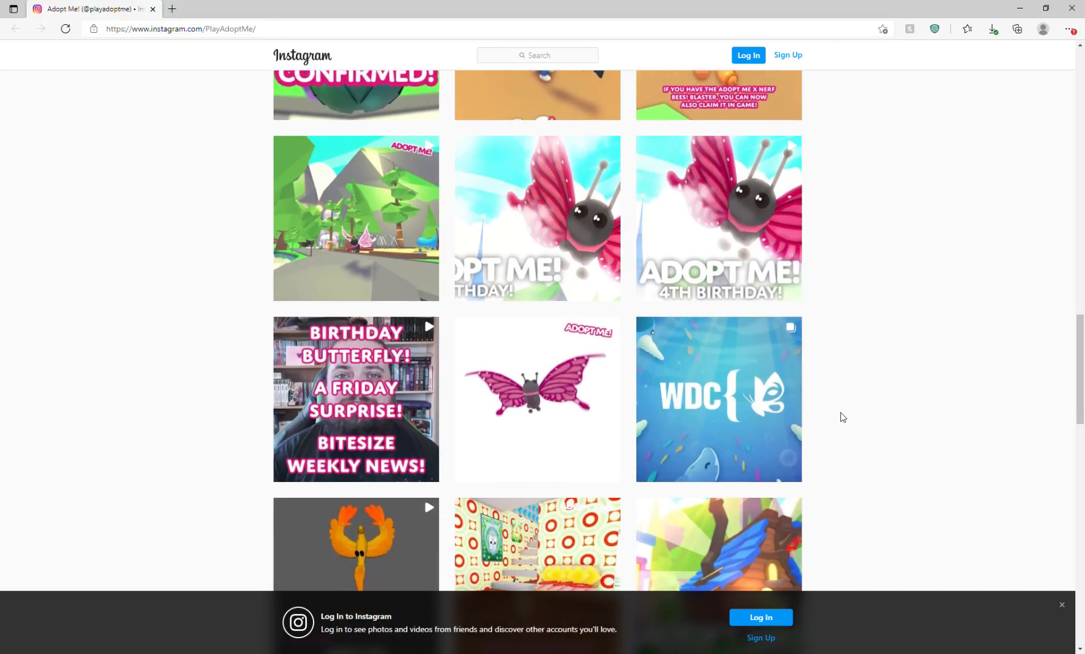
scroll(down, 3)
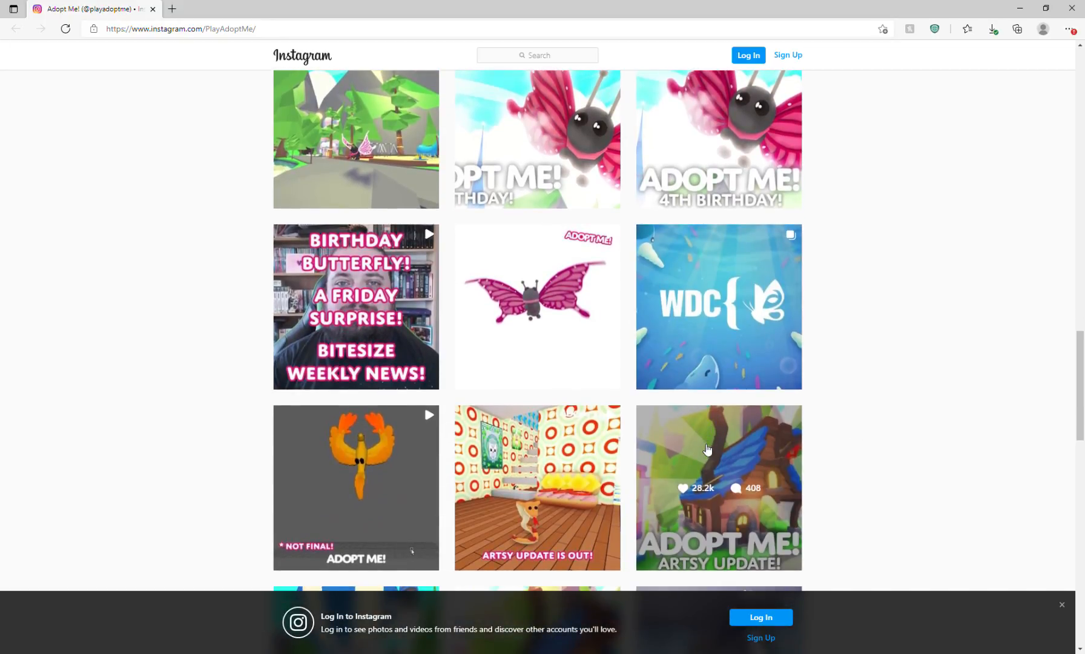
mouse_move(928, 539)
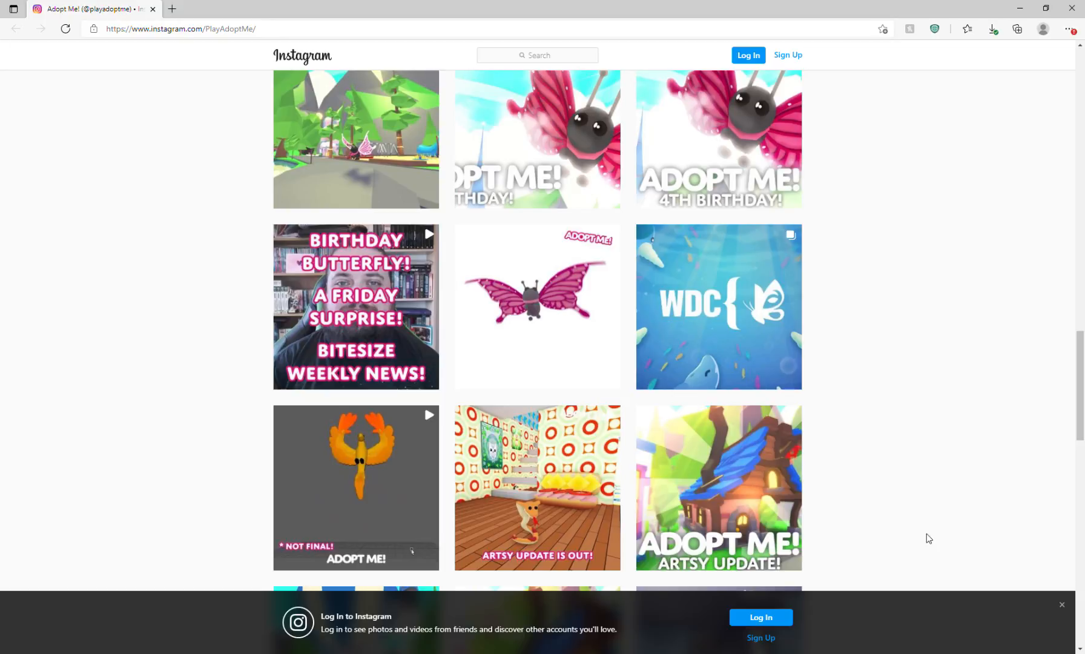
mouse_move(929, 539)
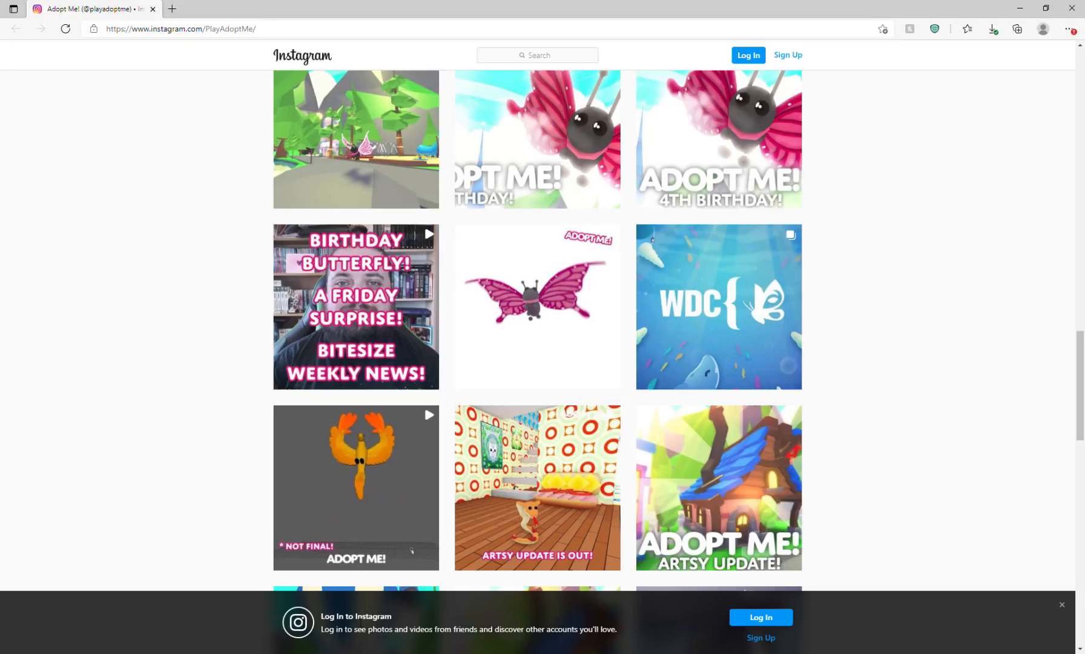
mouse_move(246, 517)
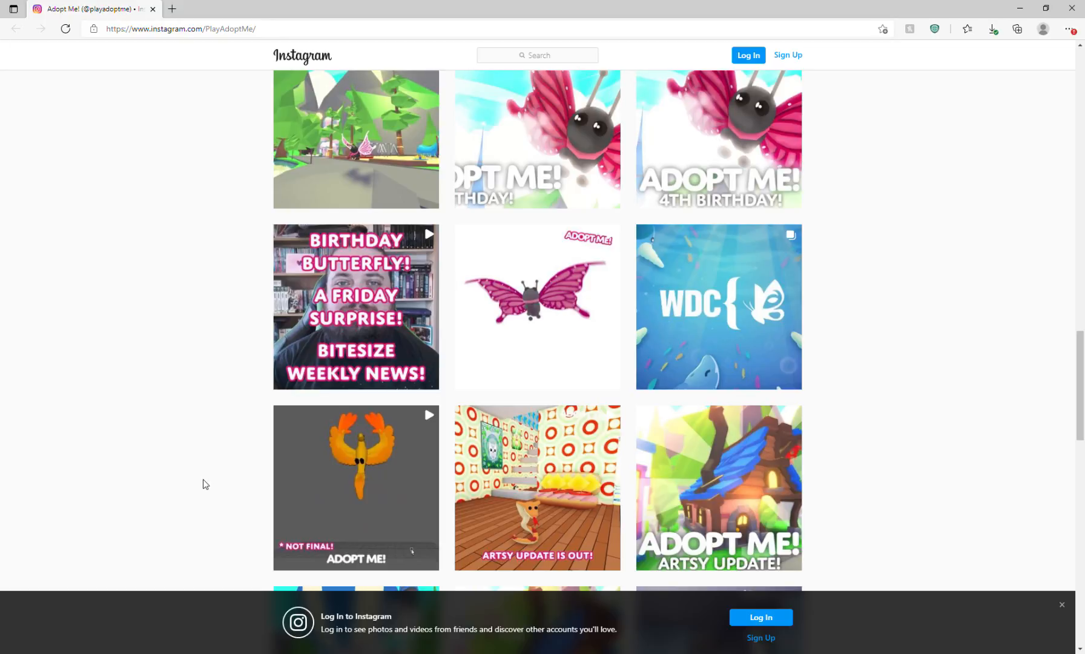
scroll(down, 3)
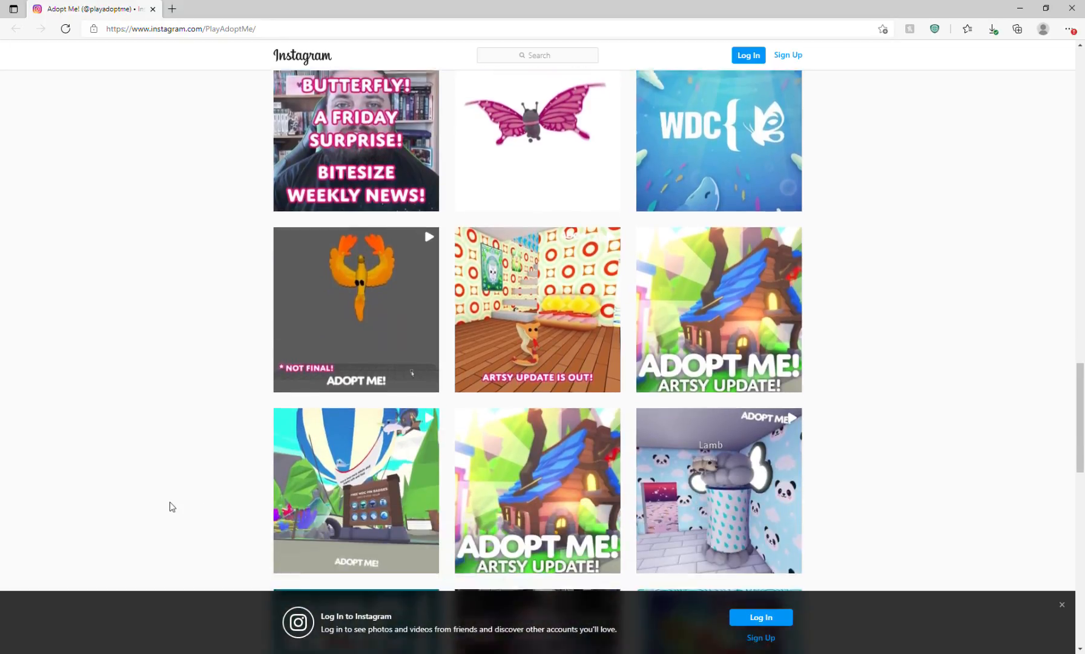
scroll(down, 3)
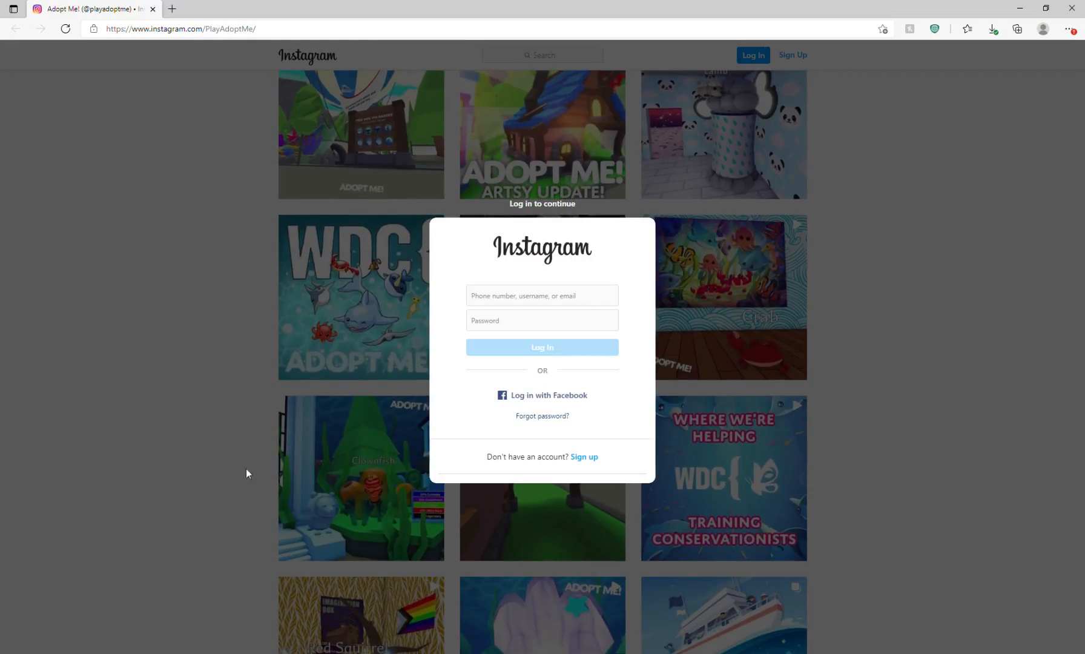
mouse_move(807, 432)
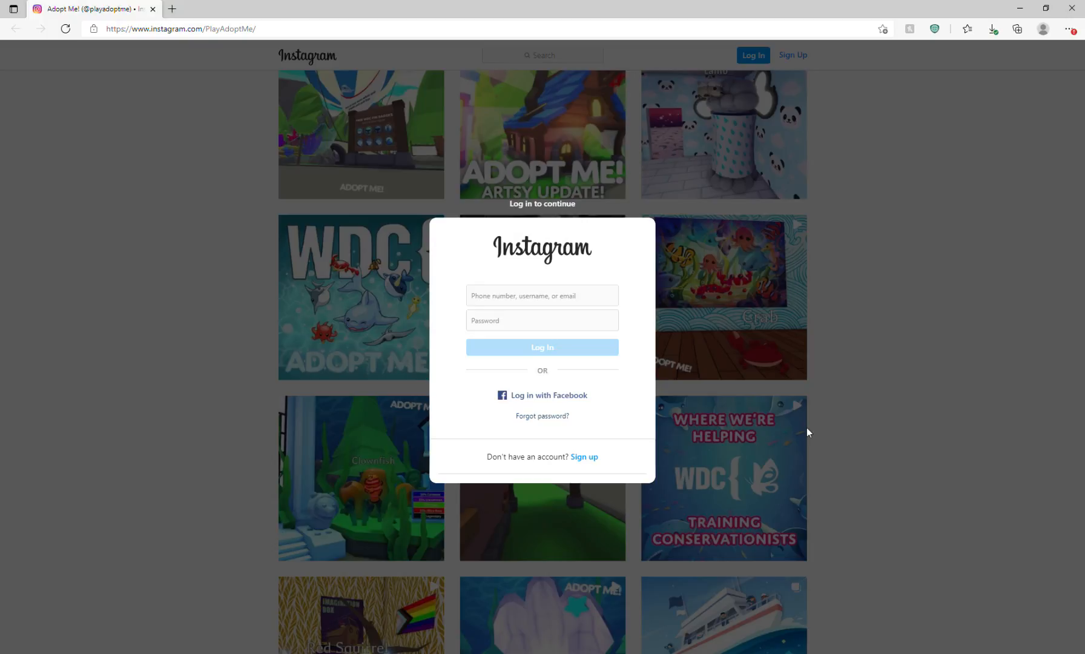
mouse_move(776, 410)
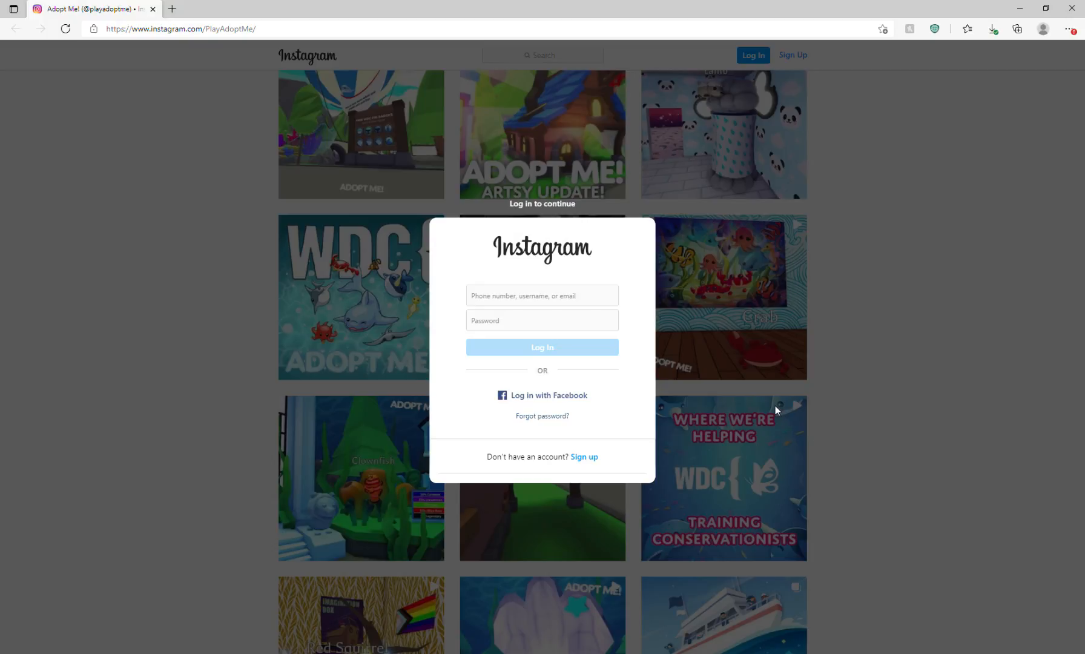